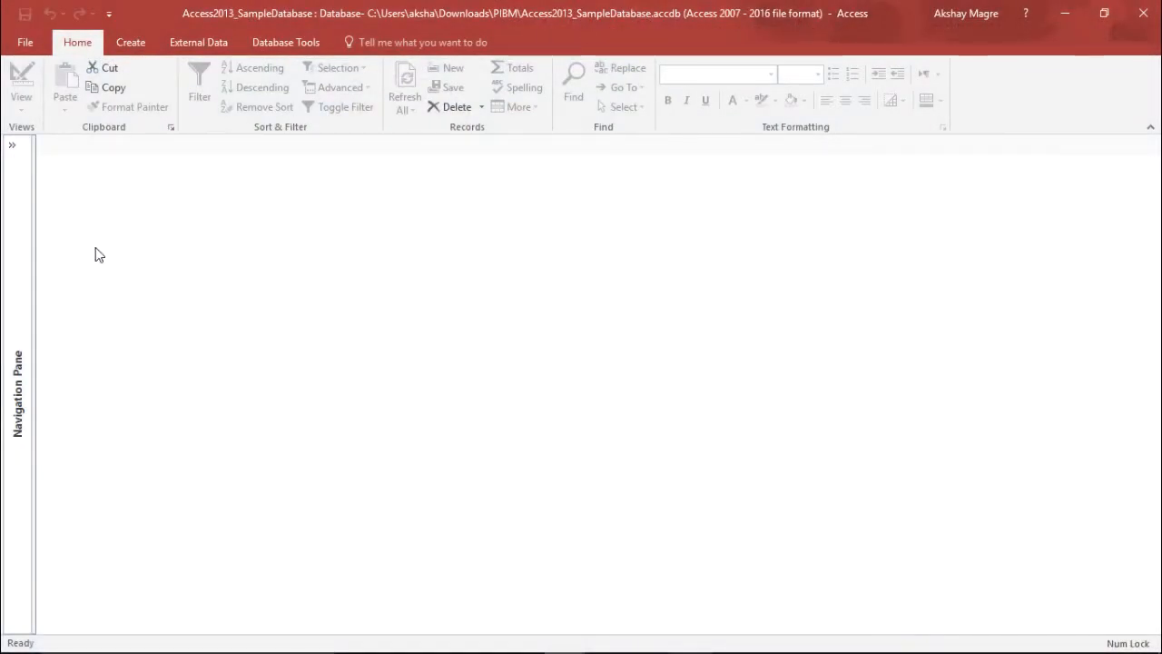
mouse_move(11, 278)
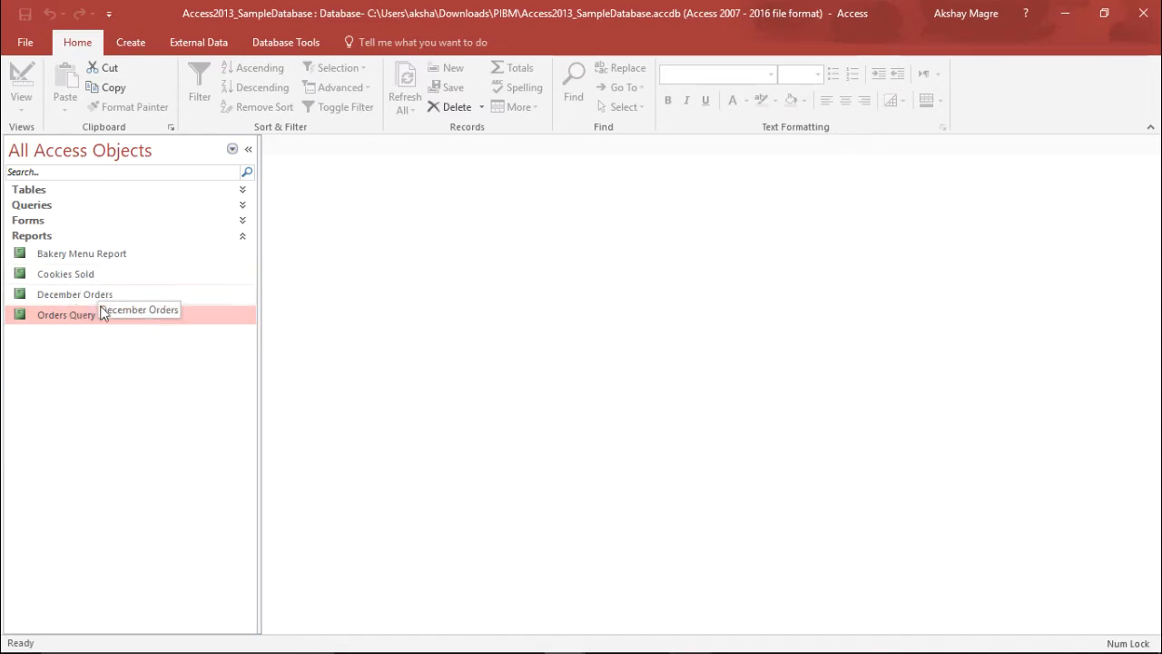
- Open the Orders Query report and hide the Navigation Pane
double_click(66, 314)
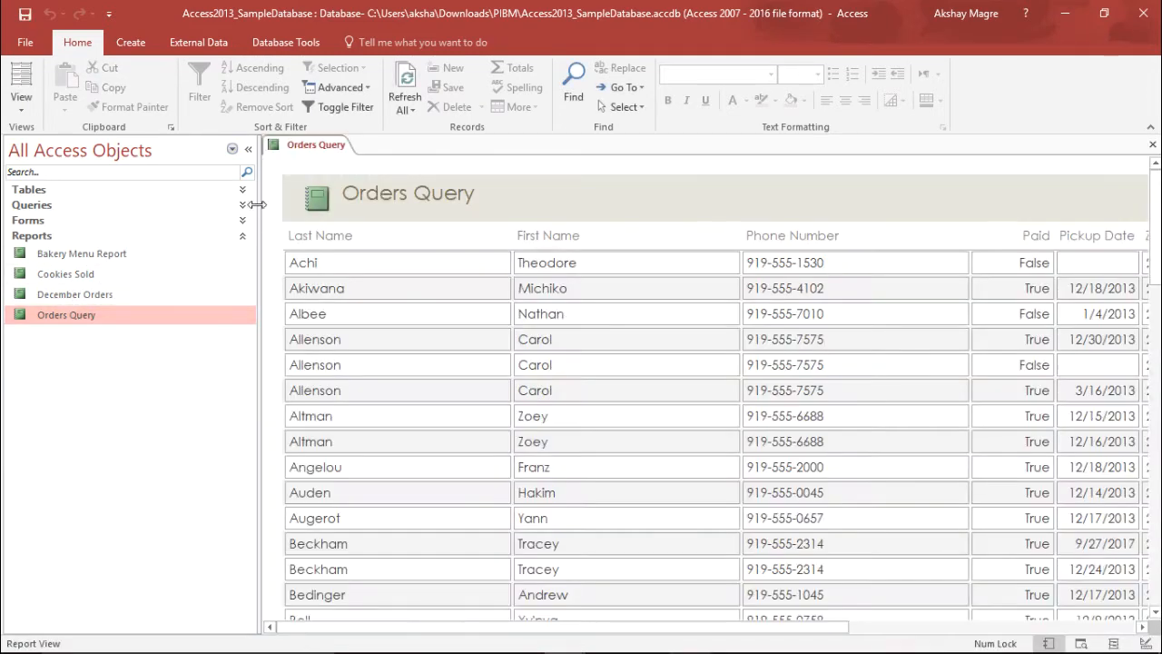
left_click(248, 148)
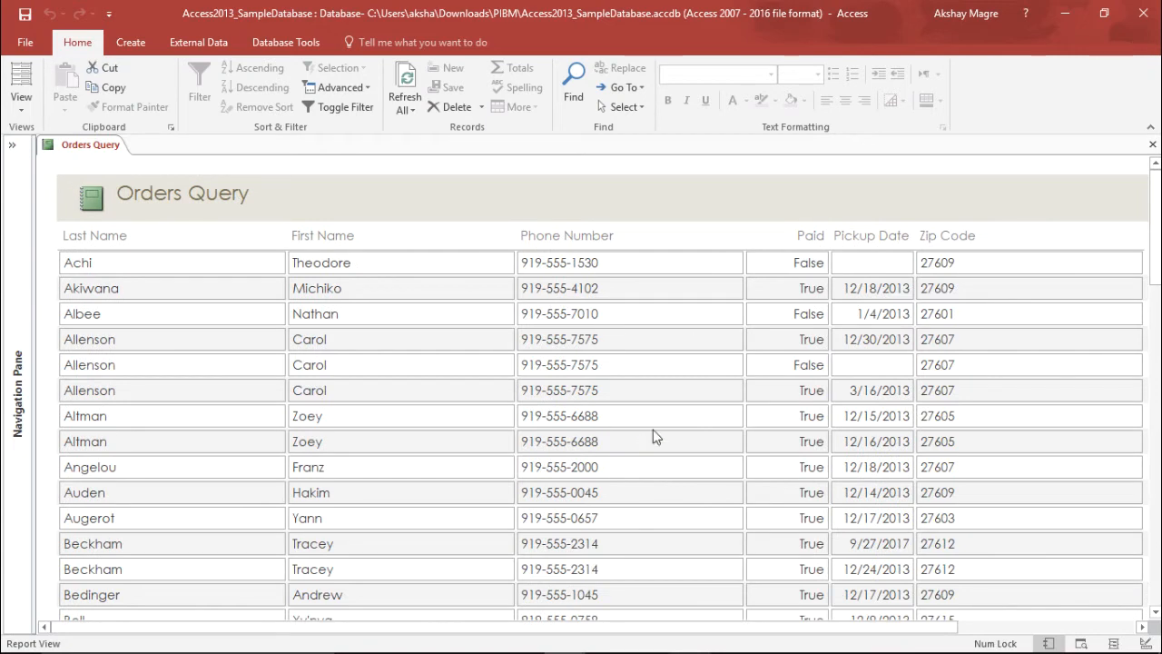
mouse_move(614, 388)
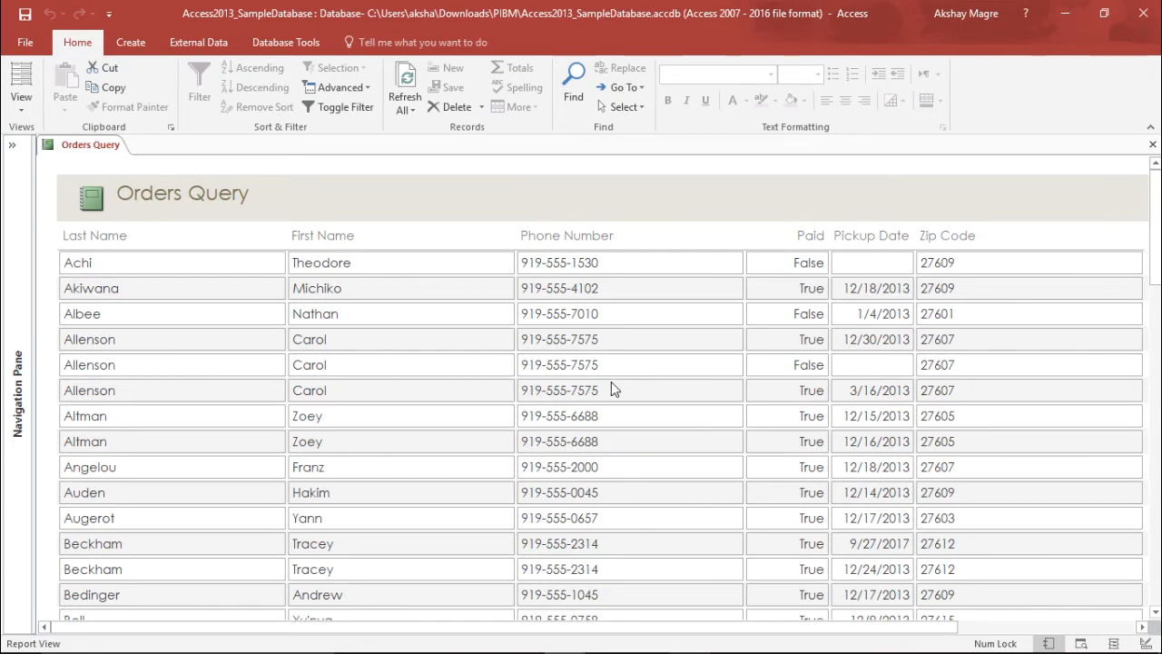
mouse_move(529, 413)
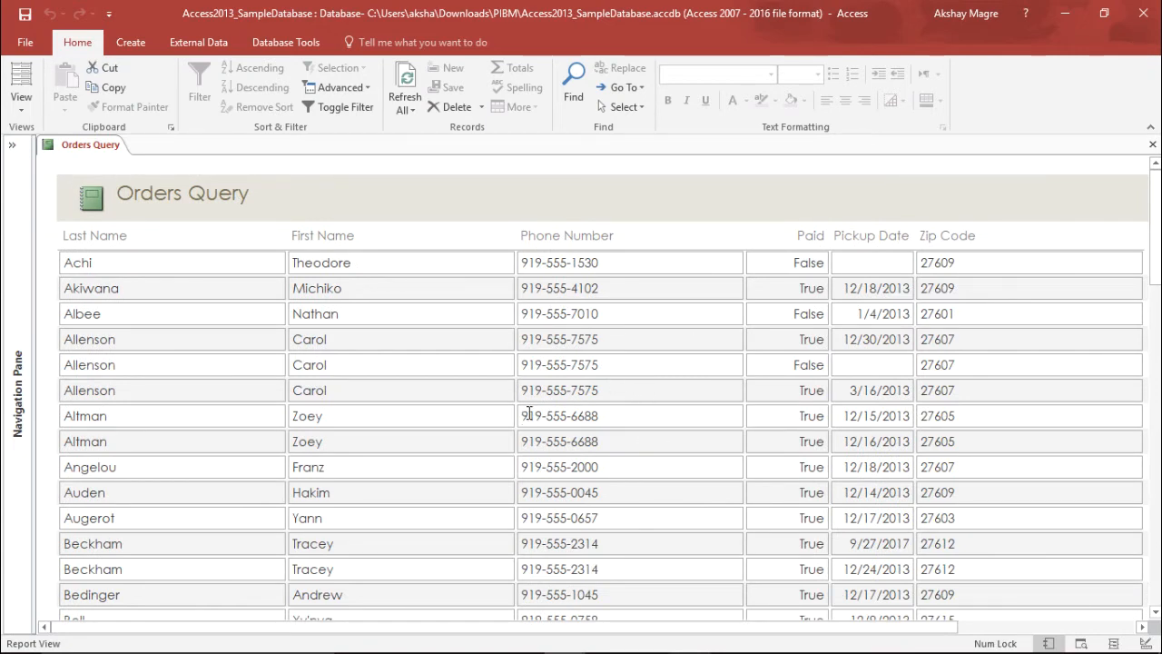
mouse_move(407, 352)
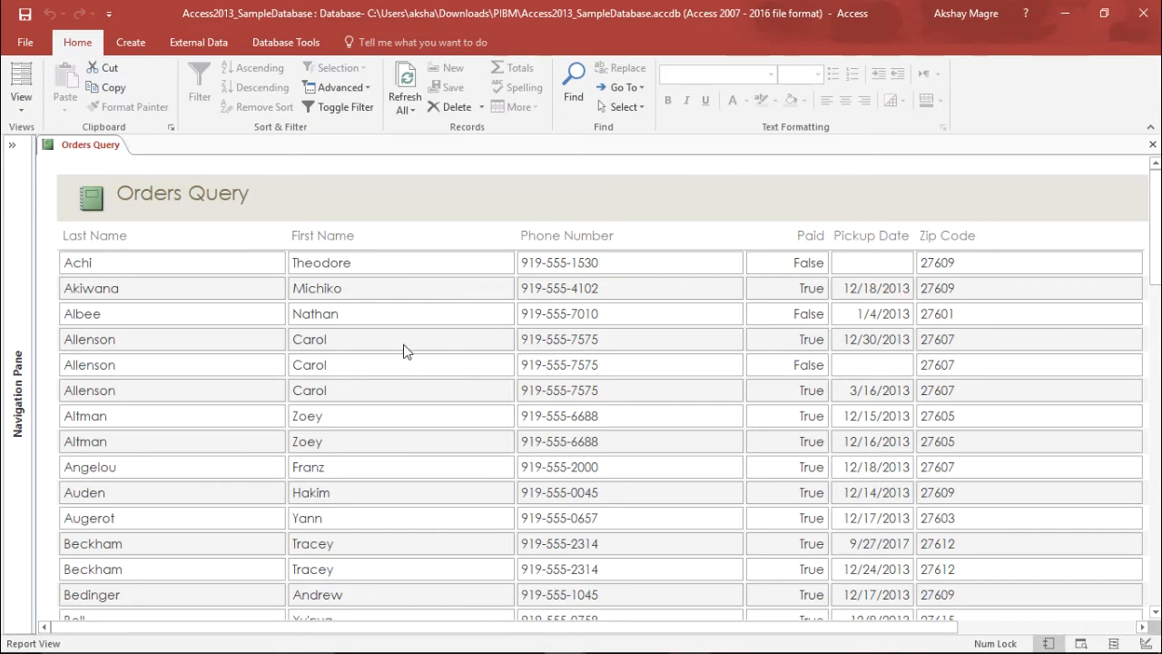
- Open the View menu of the Orders Query report
left_click(20, 86)
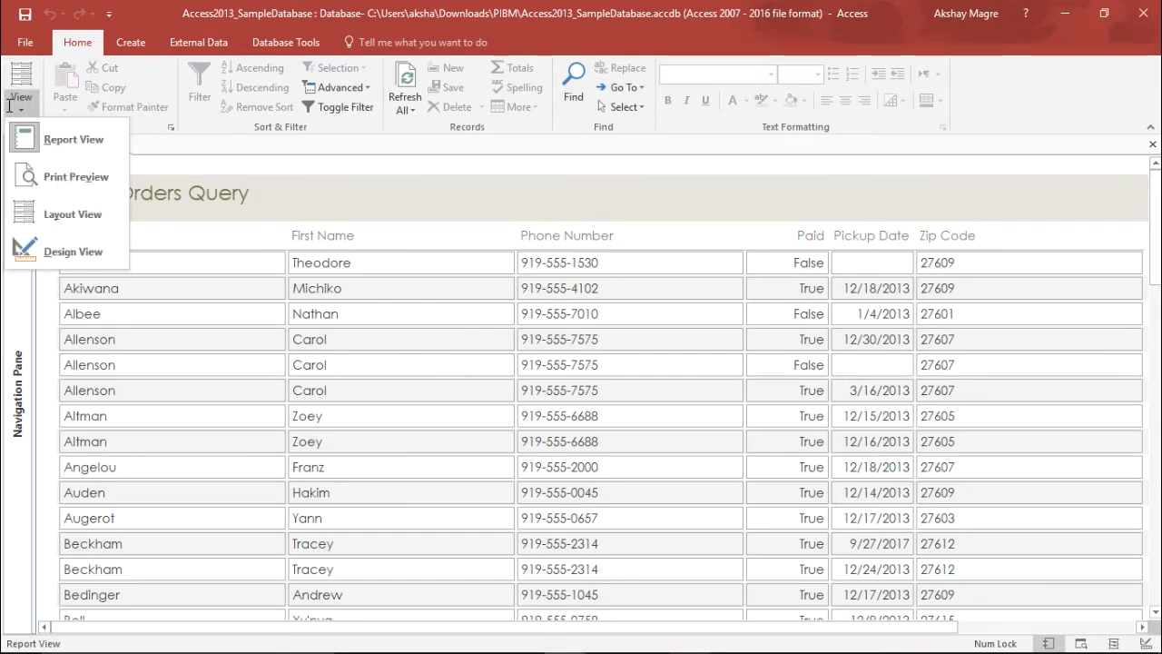
mouse_move(72, 214)
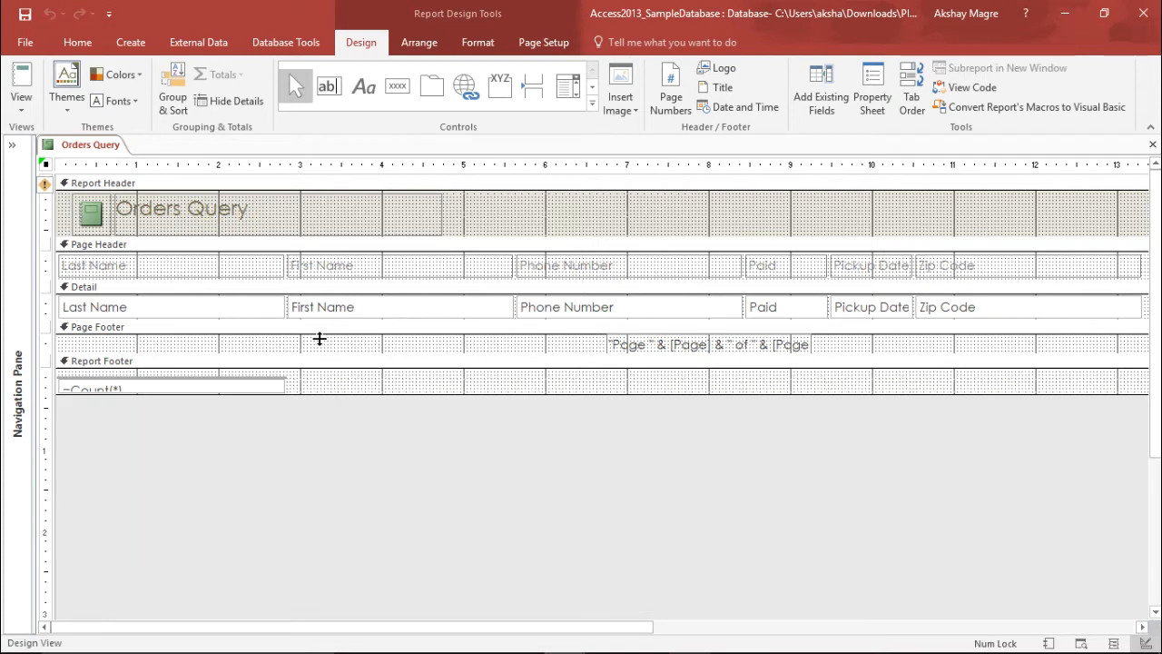
mouse_move(383, 315)
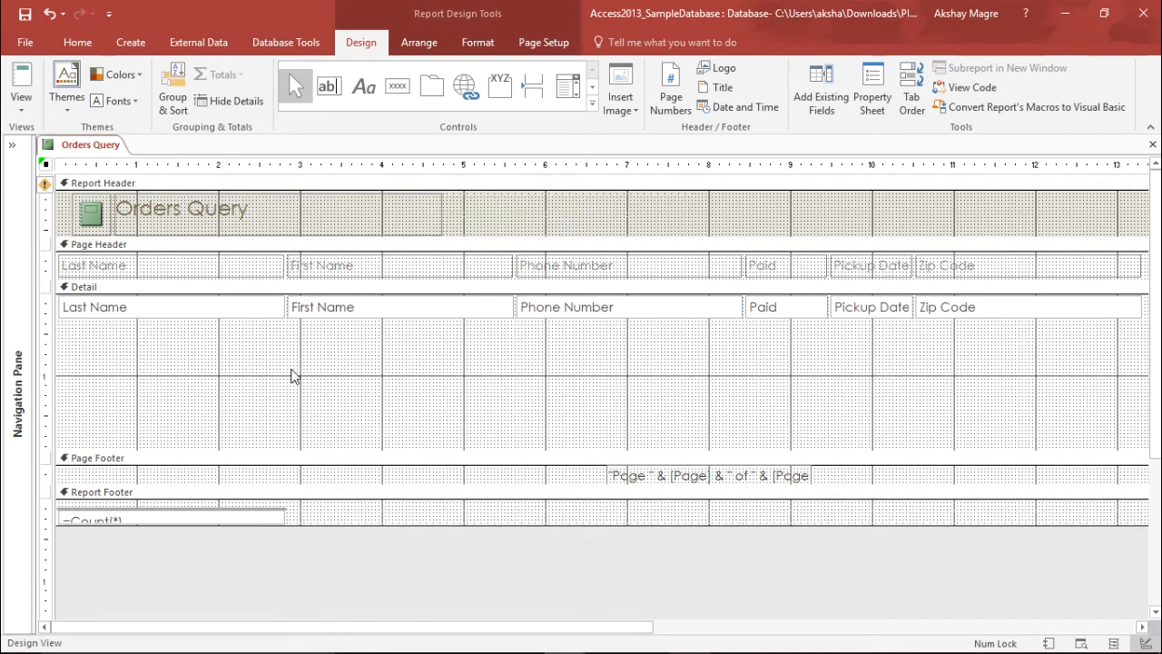
mouse_move(430, 379)
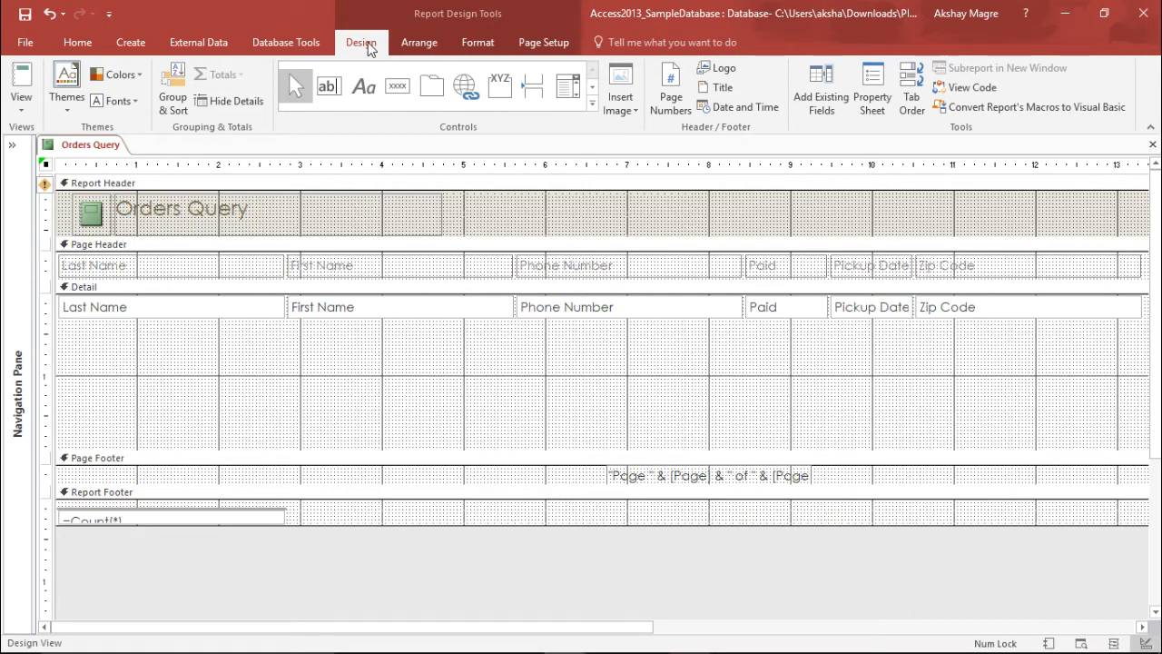
mouse_move(429, 128)
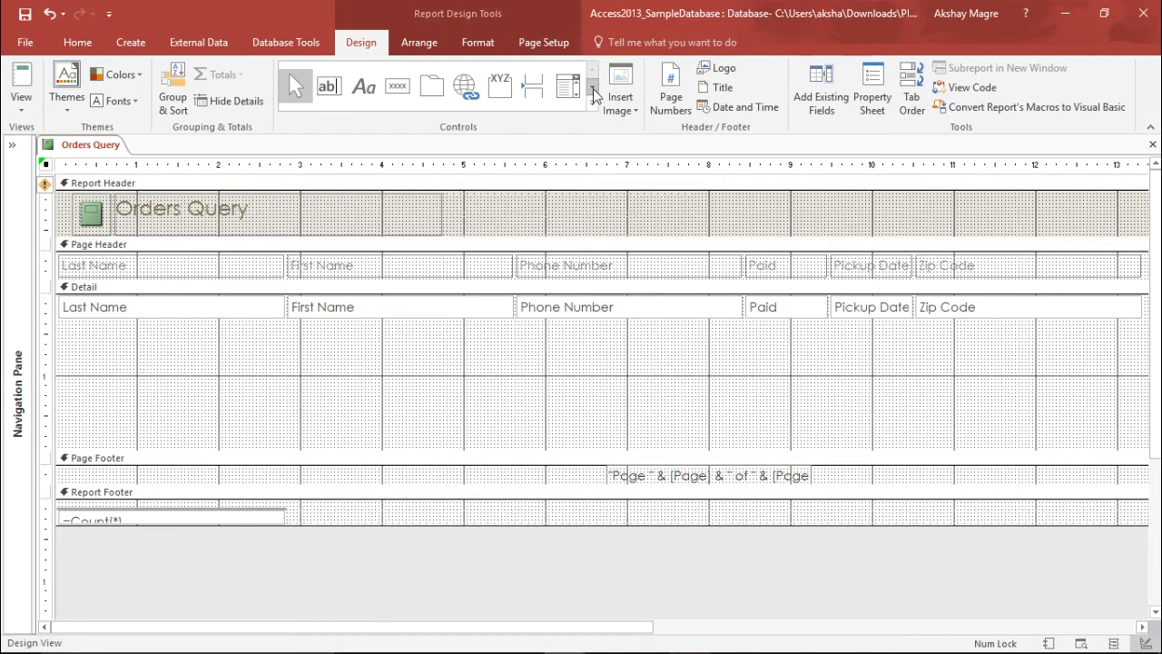
- Draw a Subform/Subreport control in Detail, based on the existing December Orders report
left_click(593, 94)
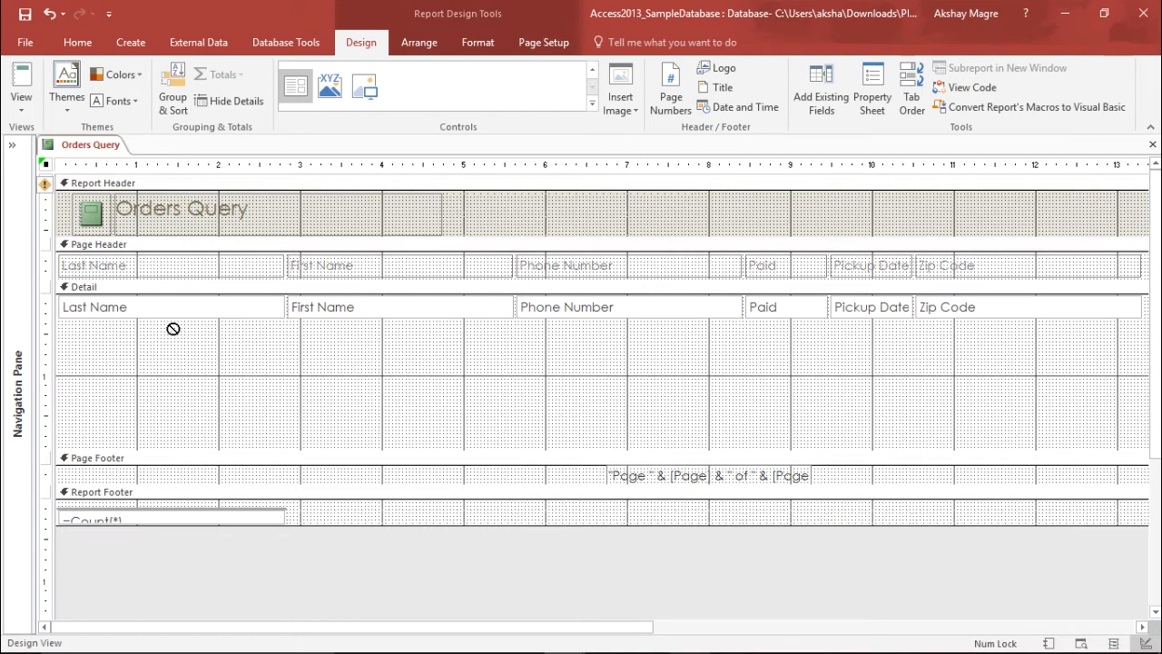
left_click_drag(173, 329, 635, 428)
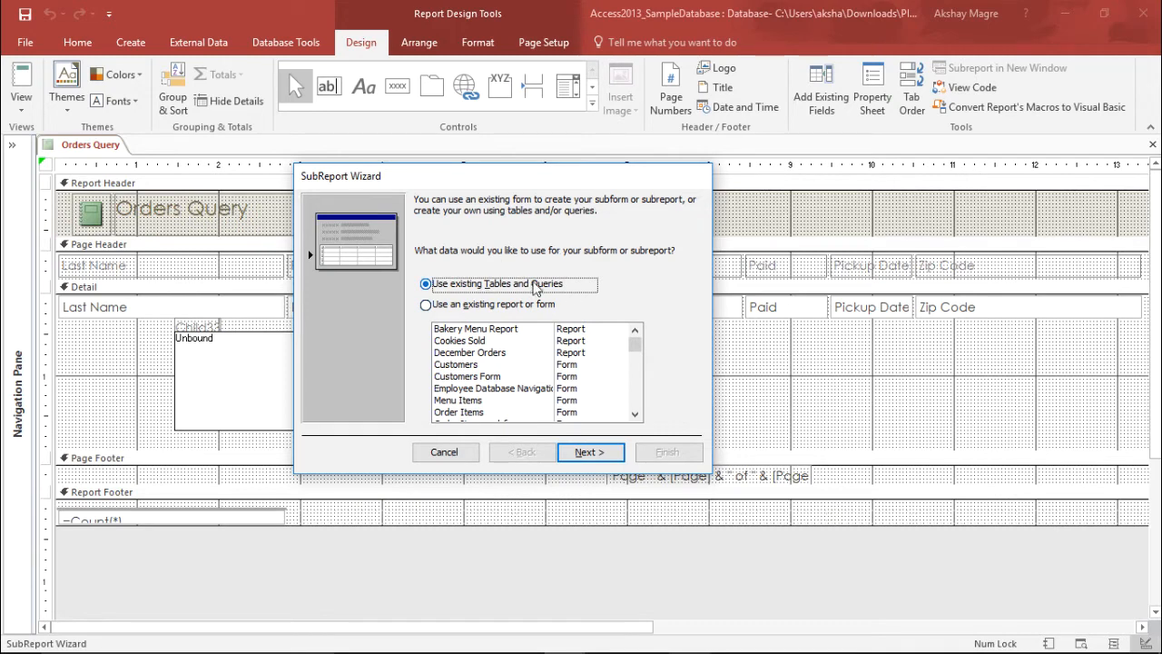
mouse_move(572, 299)
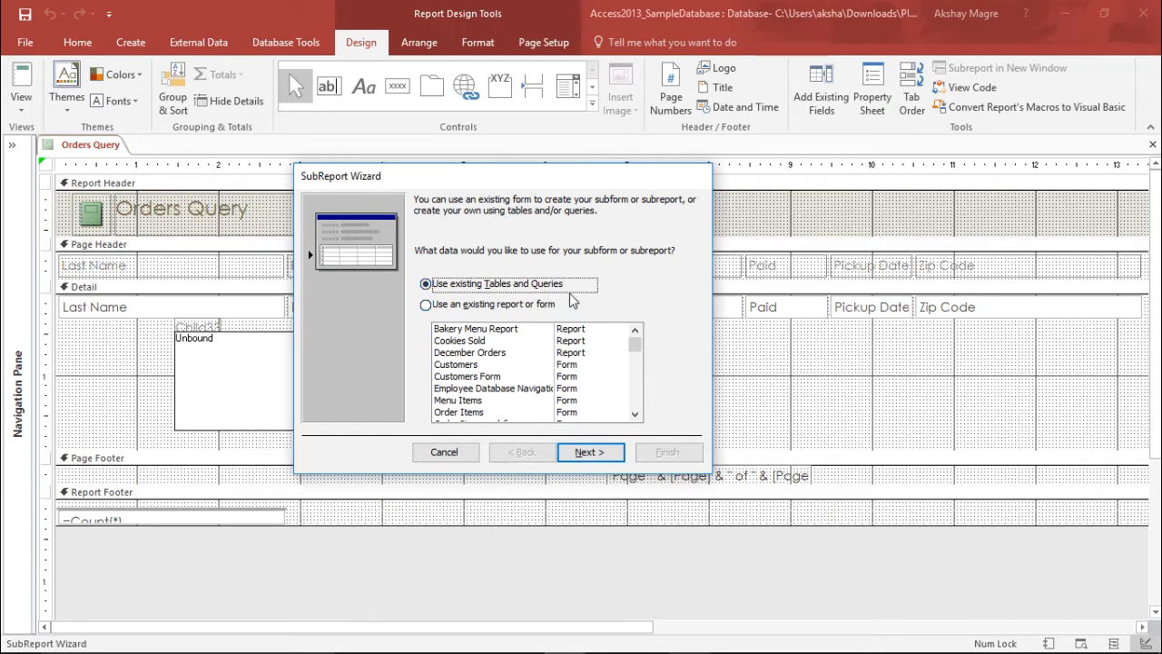
mouse_move(548, 309)
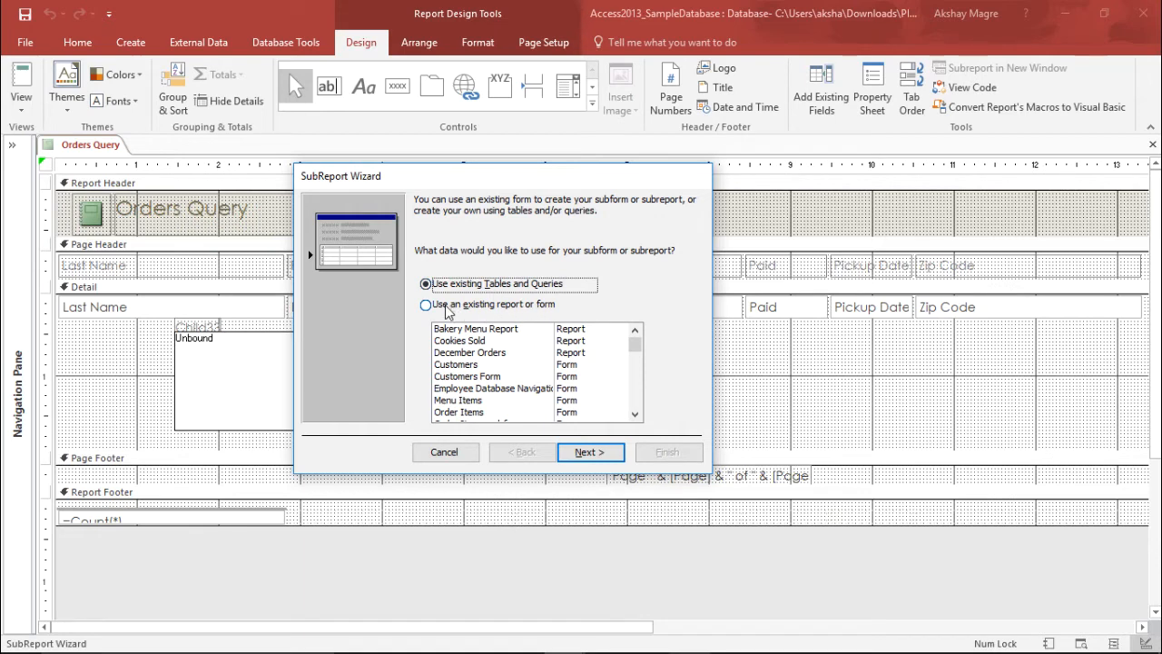
left_click(426, 304)
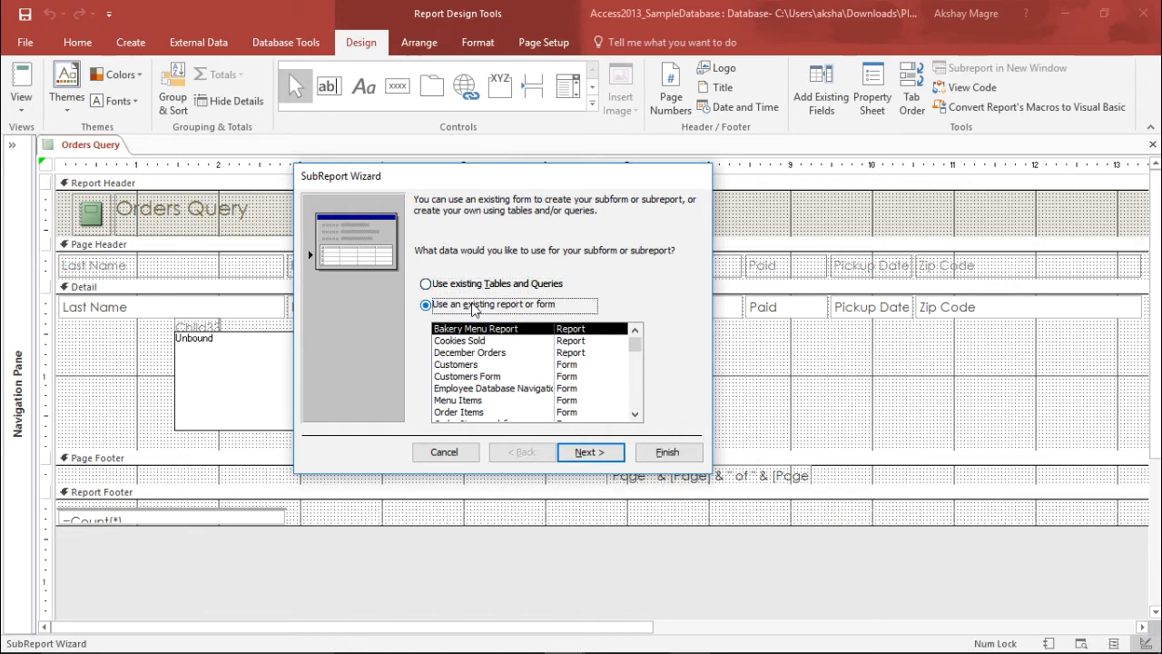
left_click(470, 353)
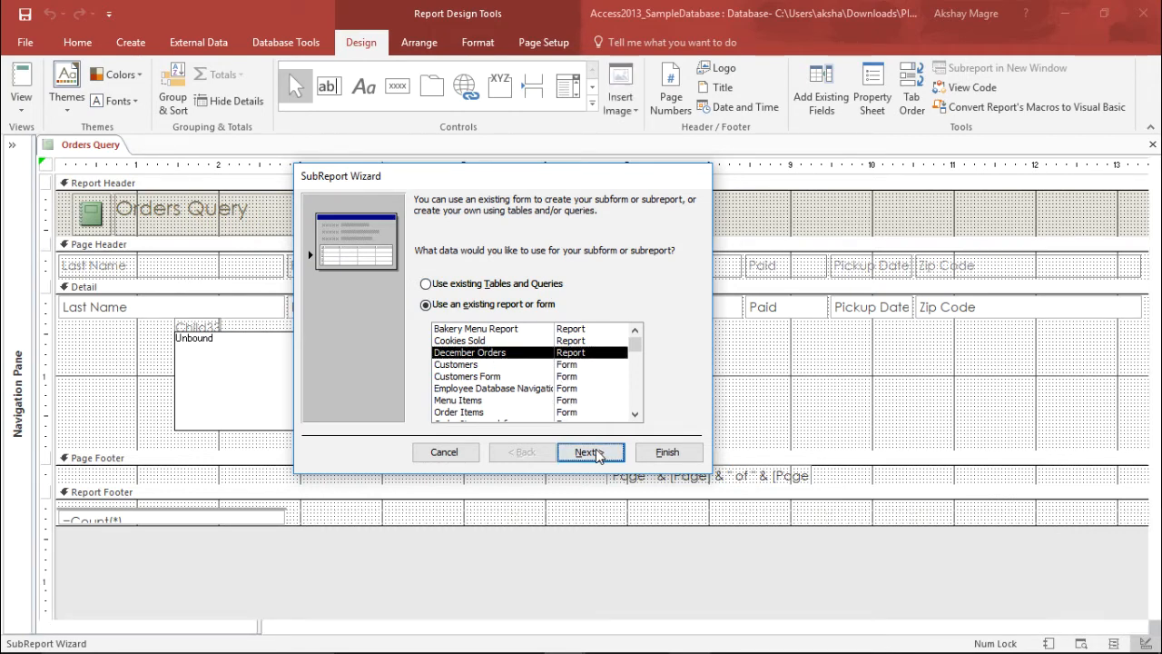
- Link the subreport to each Orders Query record by First Name from the suggested list
left_click(589, 452)
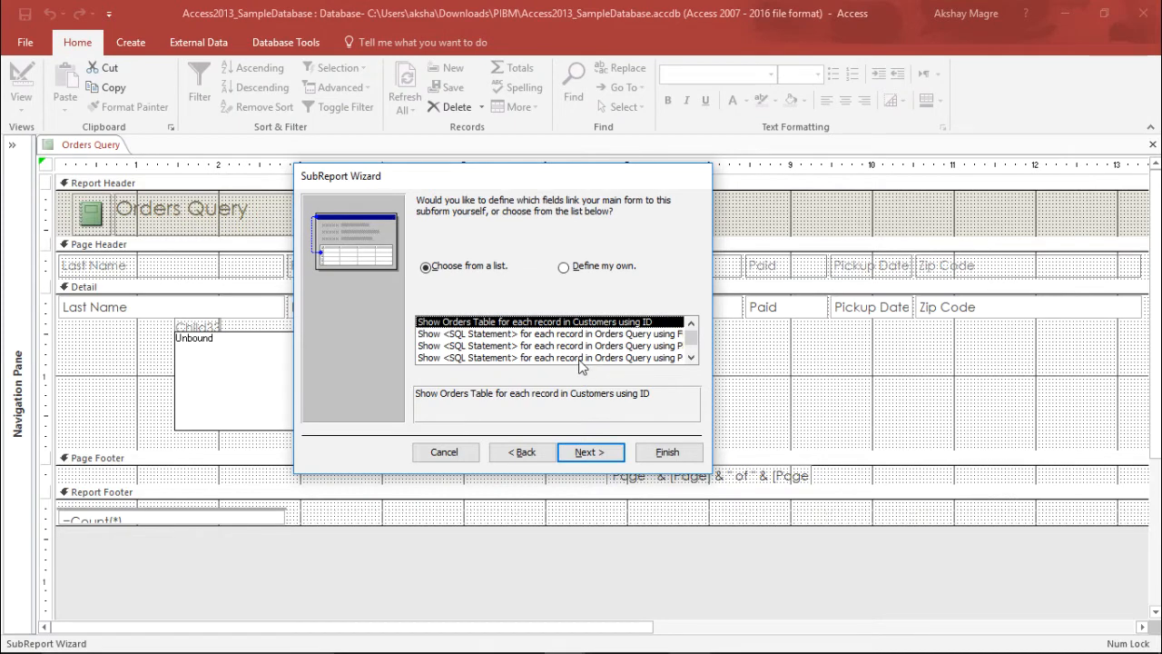
mouse_move(470, 222)
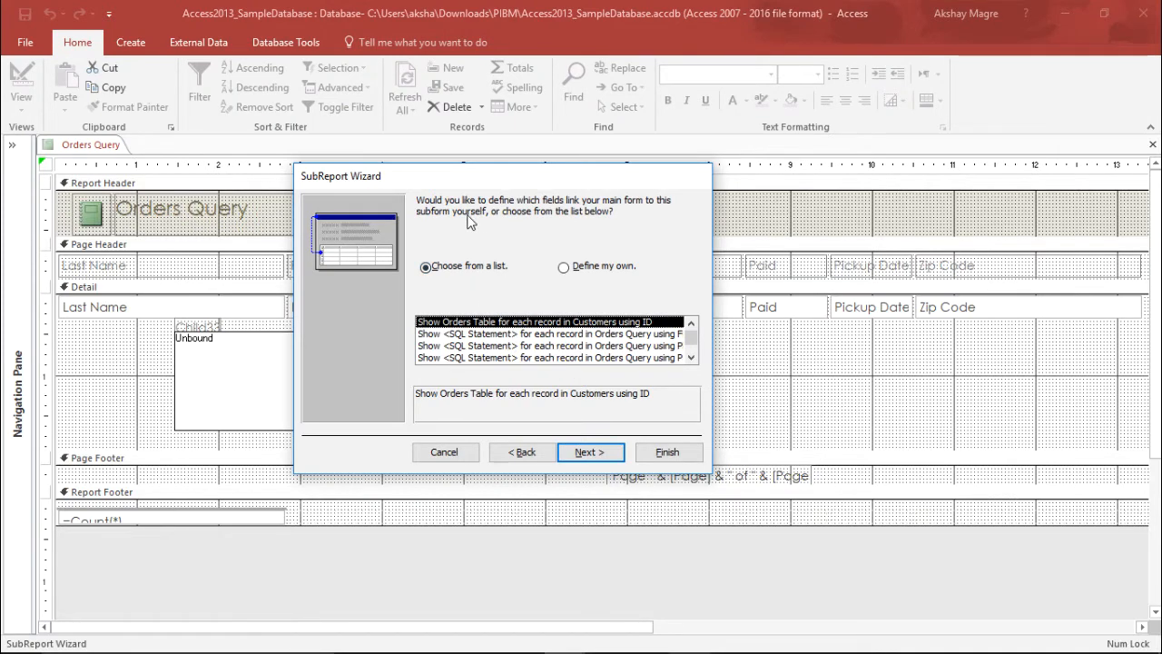
mouse_move(468, 218)
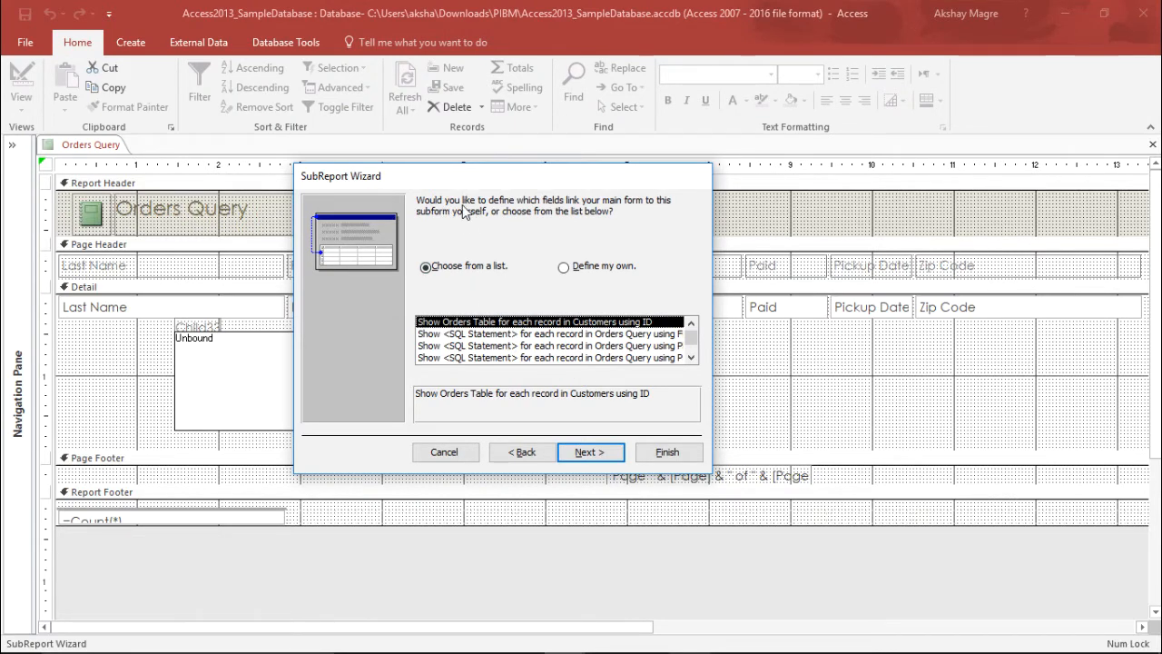
mouse_move(599, 216)
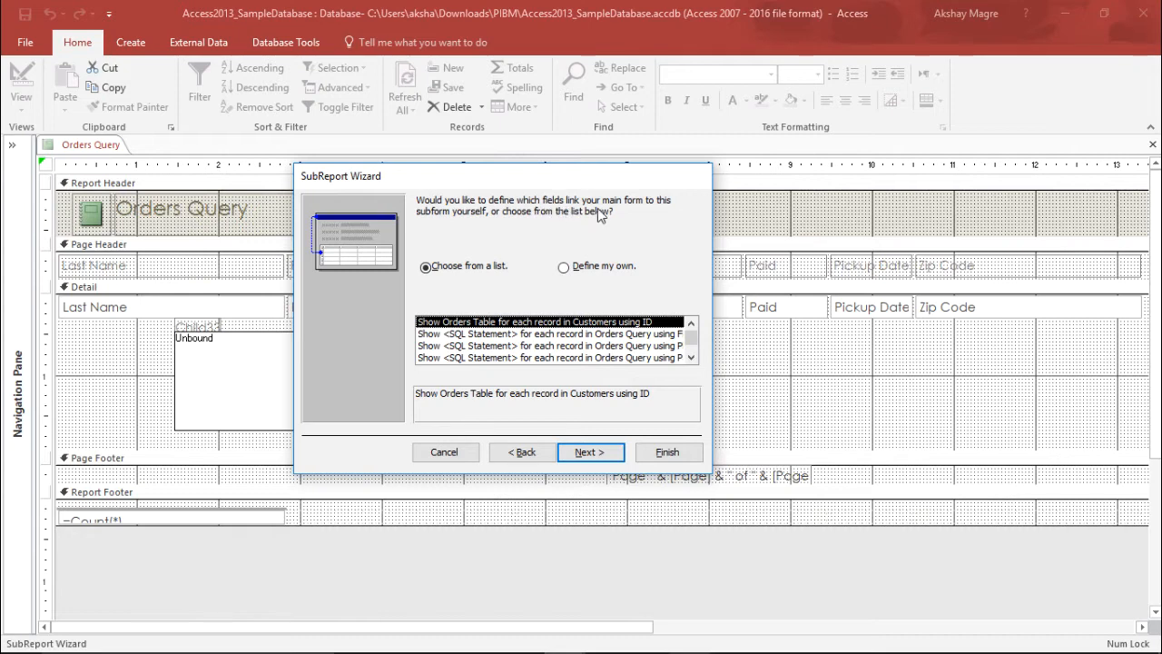
mouse_move(479, 230)
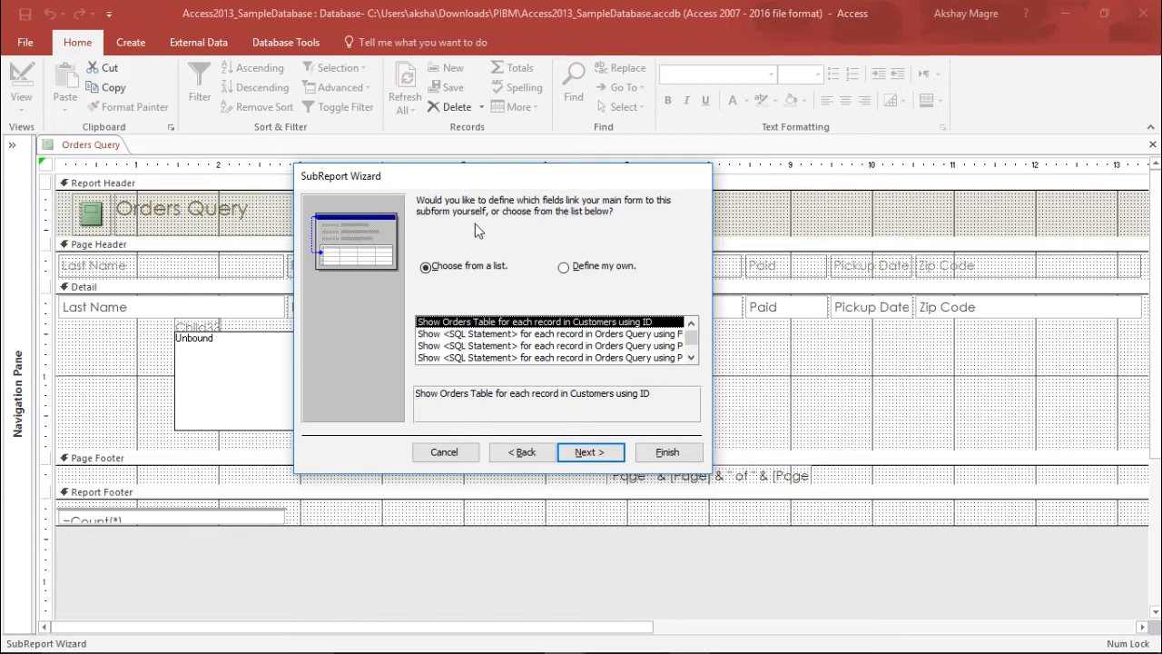
mouse_move(536, 225)
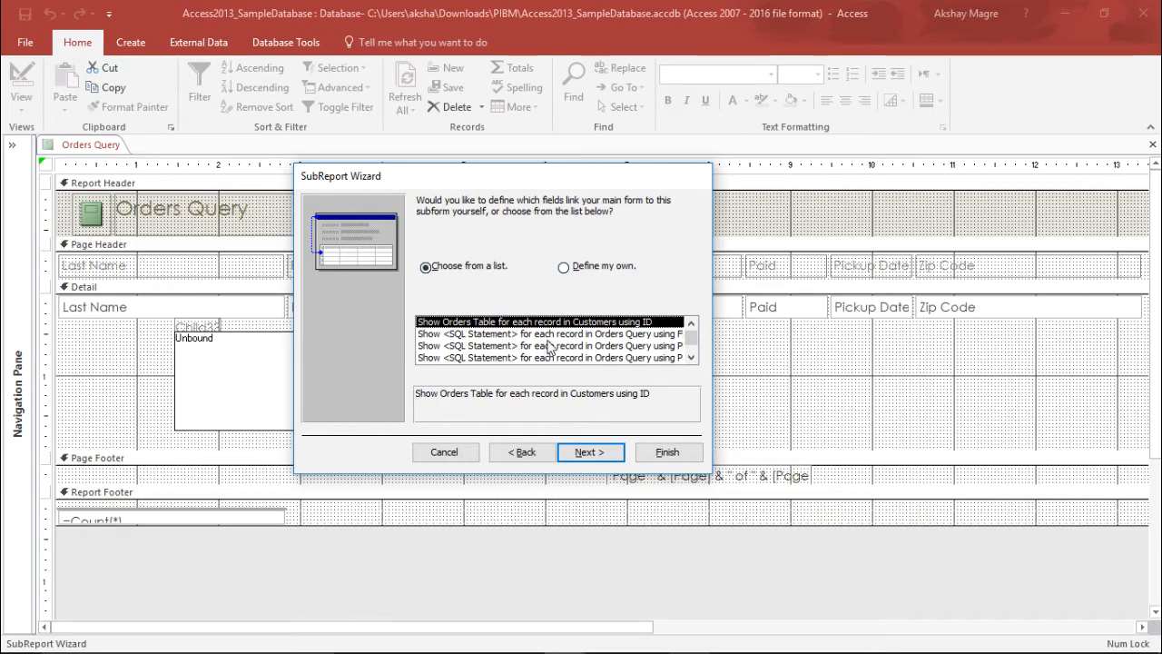
left_click(549, 333)
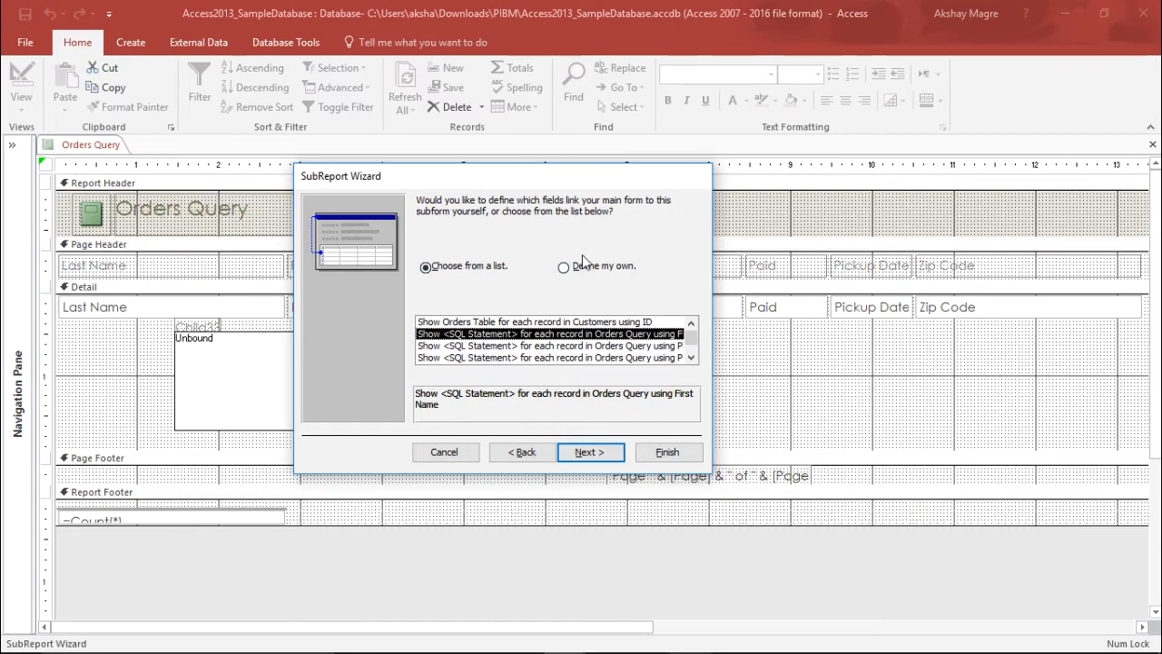
left_click(564, 265)
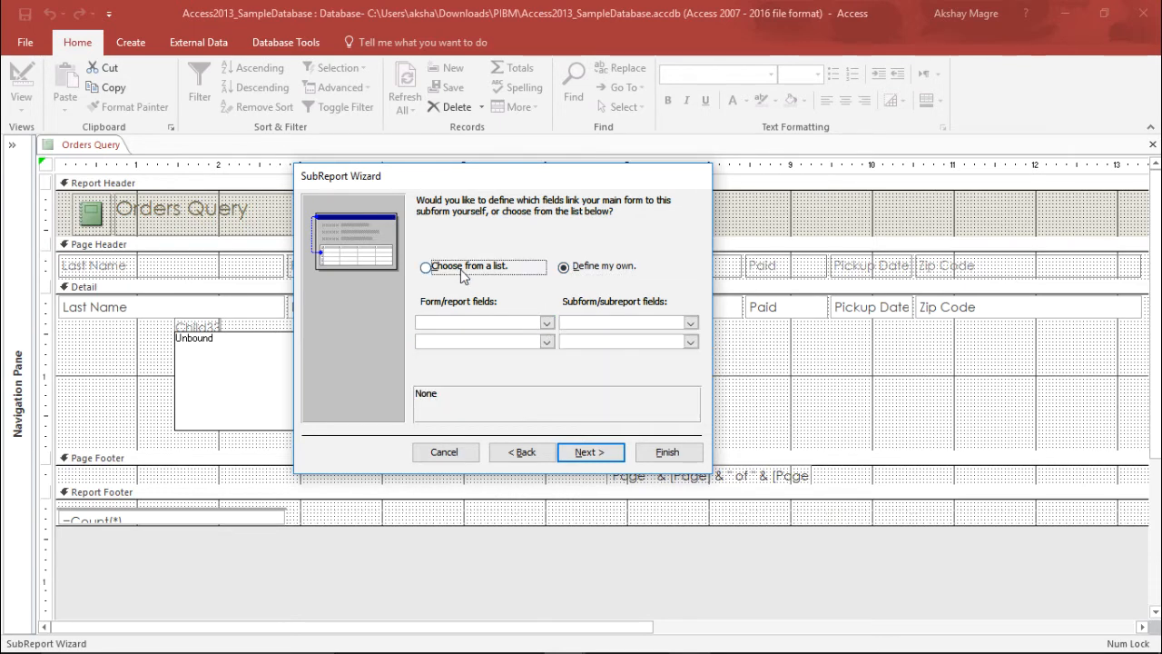
left_click(424, 266)
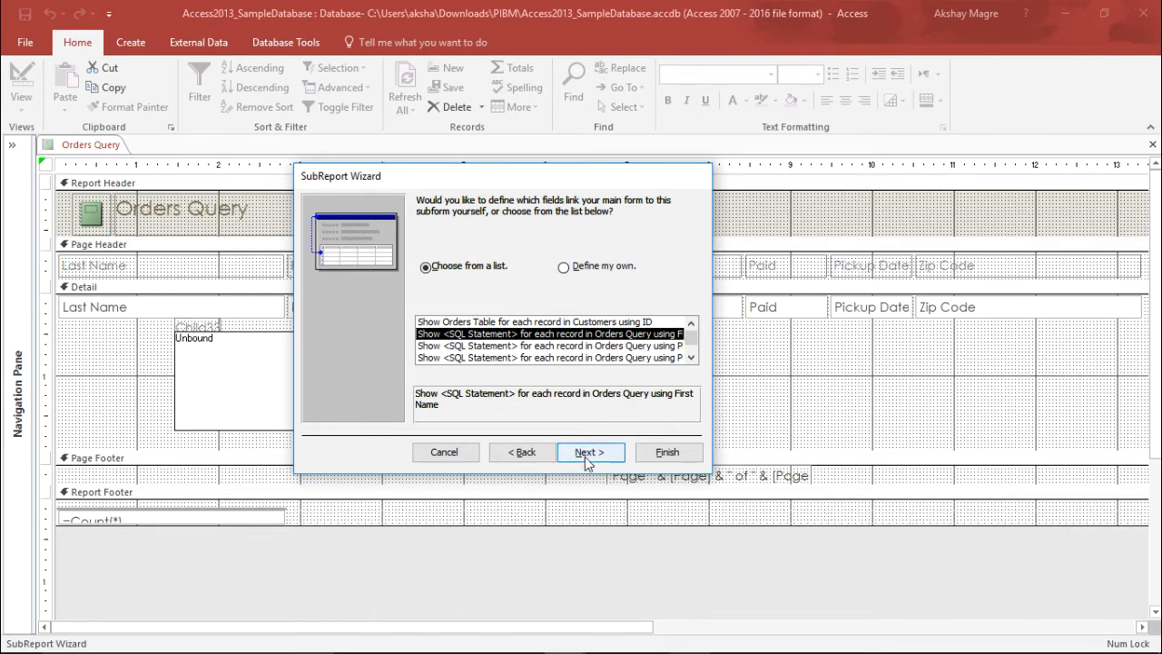
- Name the subreport 'December Orders_1' and finish the wizard
left_click(589, 452)
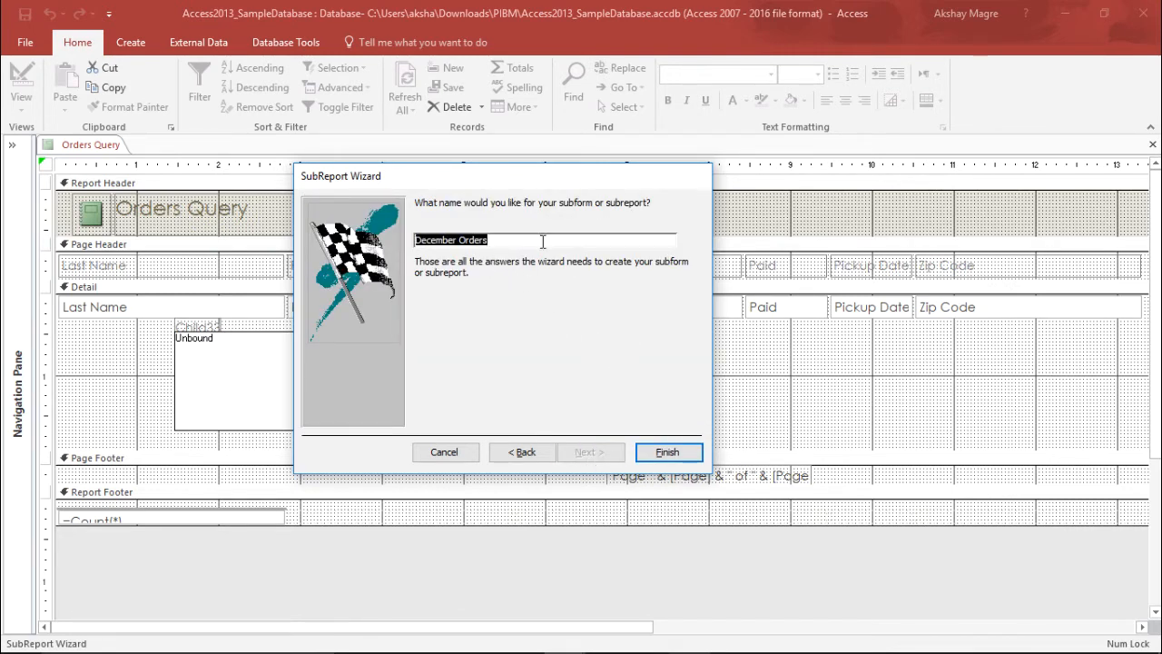
mouse_move(572, 216)
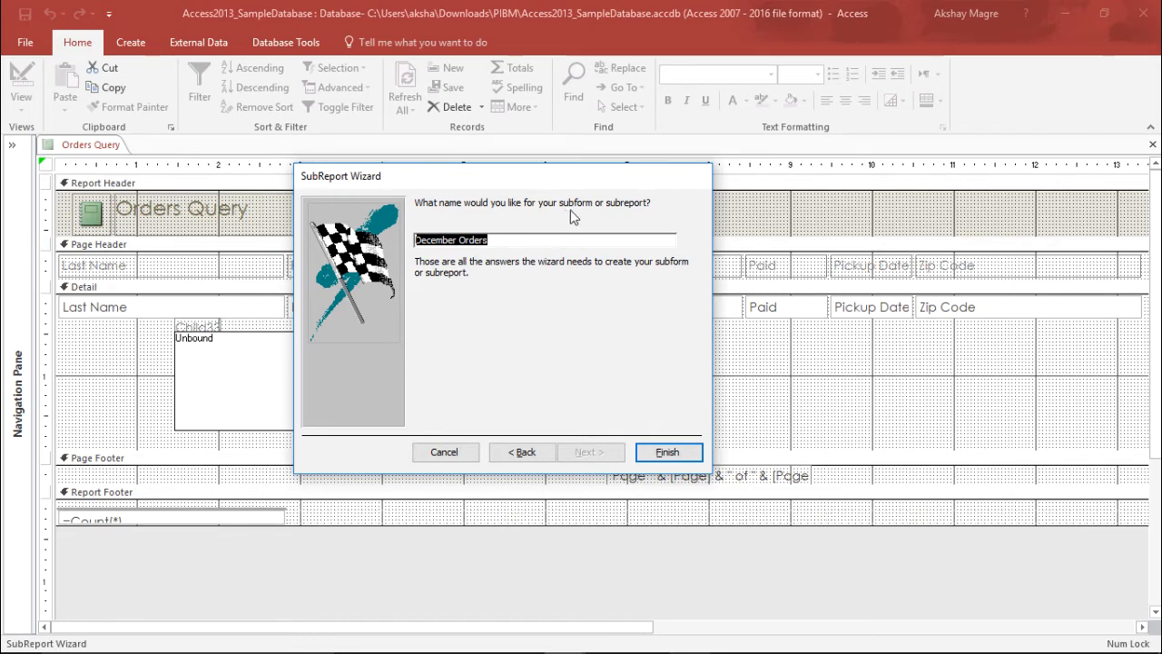
mouse_move(565, 221)
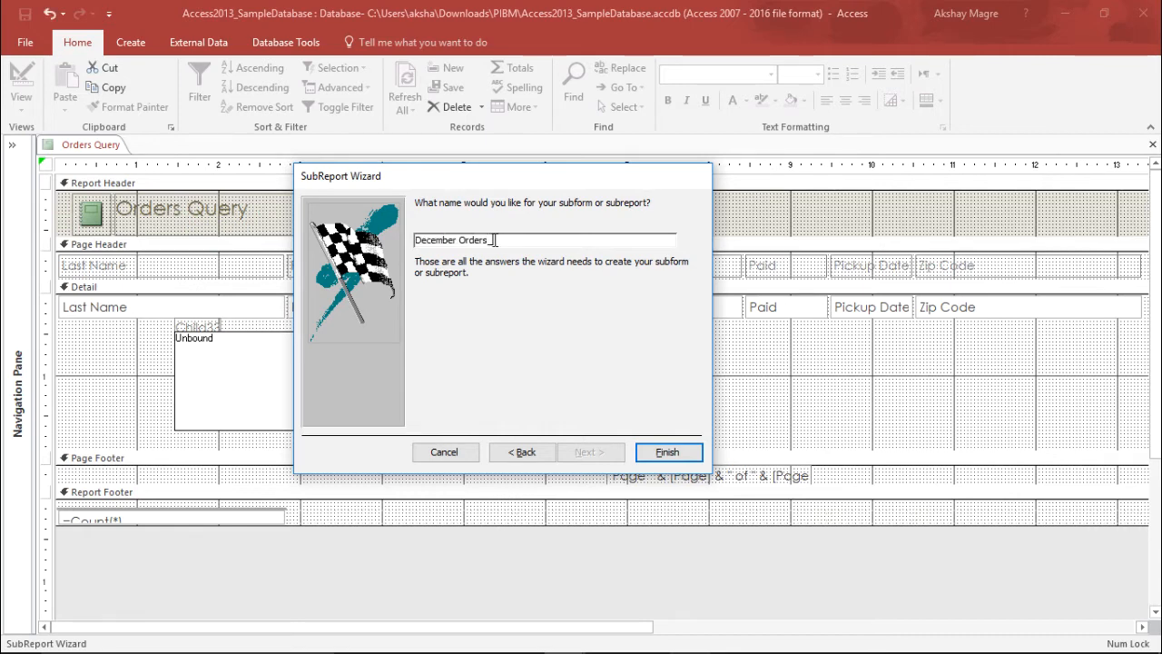
type("1")
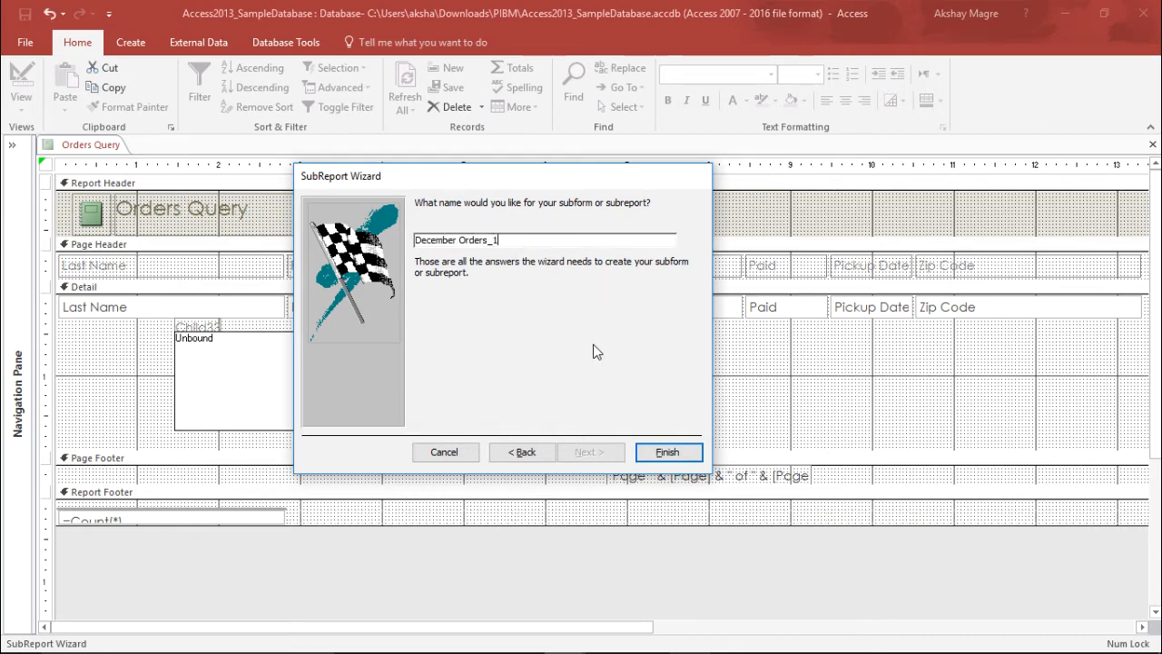
mouse_move(667, 452)
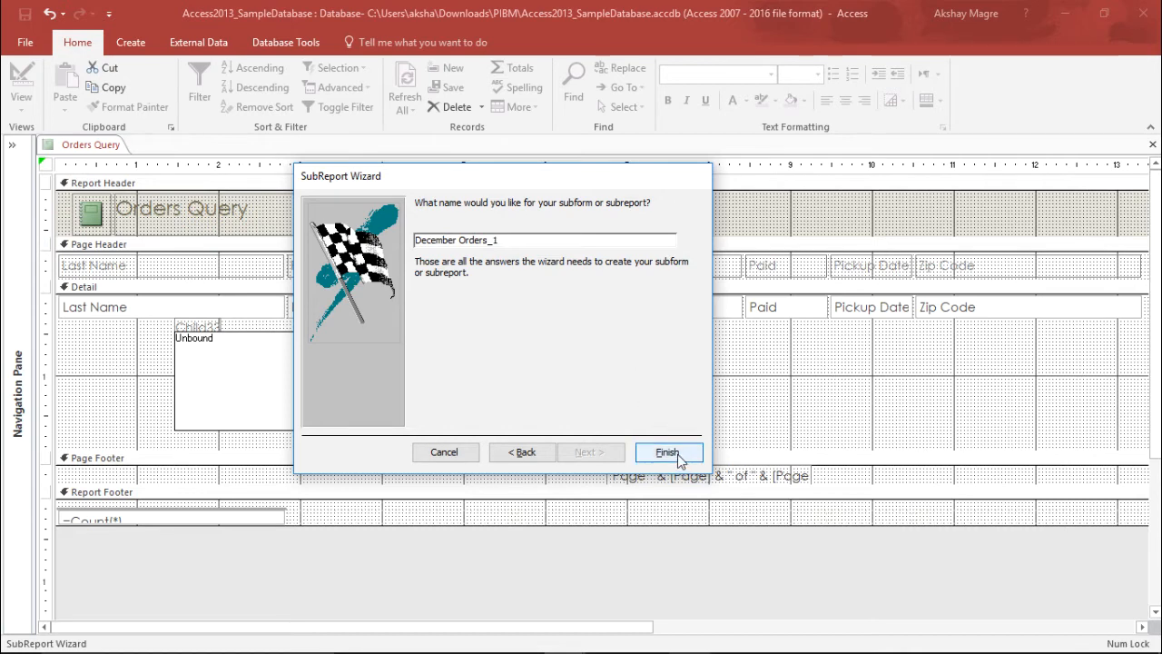
left_click(667, 452)
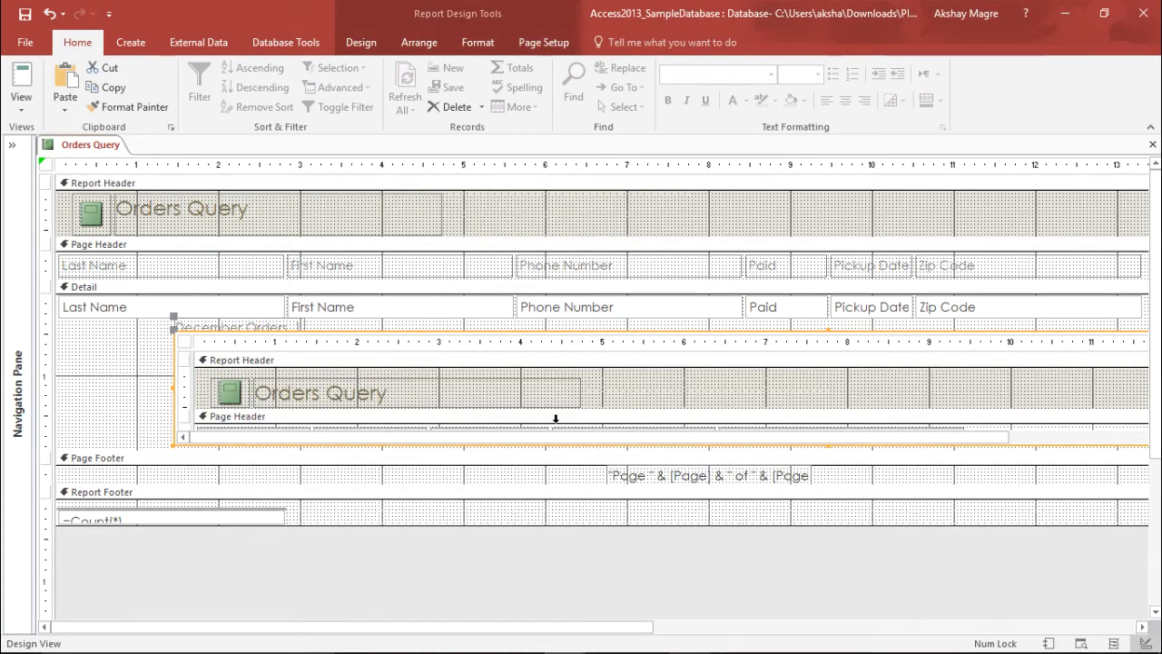
mouse_move(371, 361)
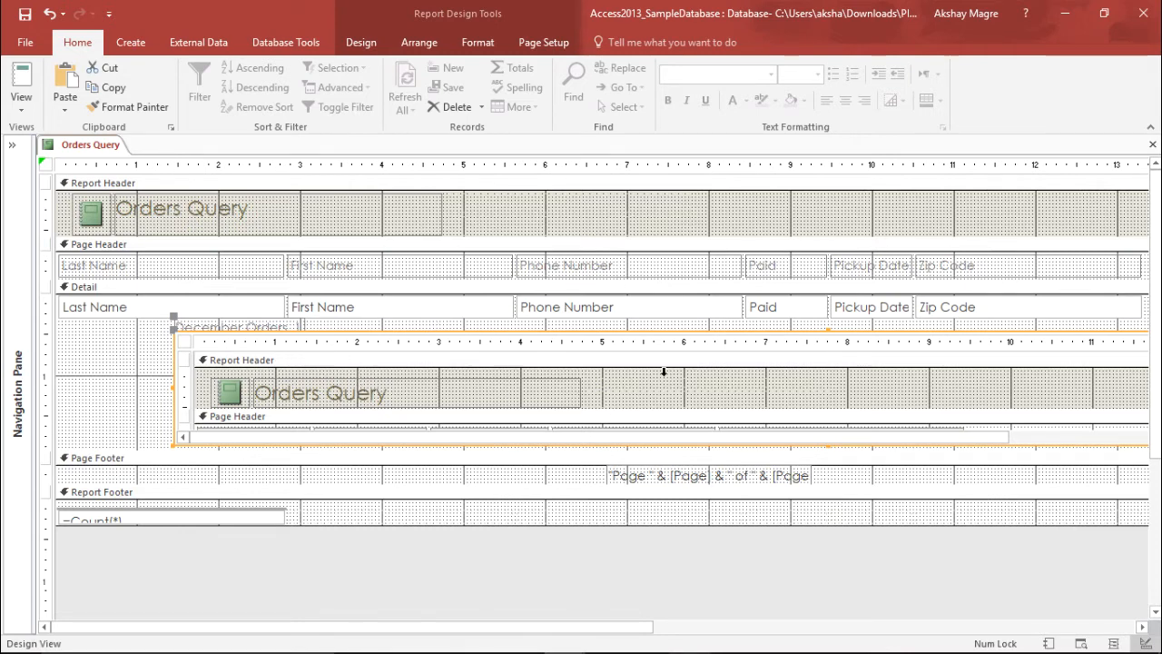
mouse_move(400, 264)
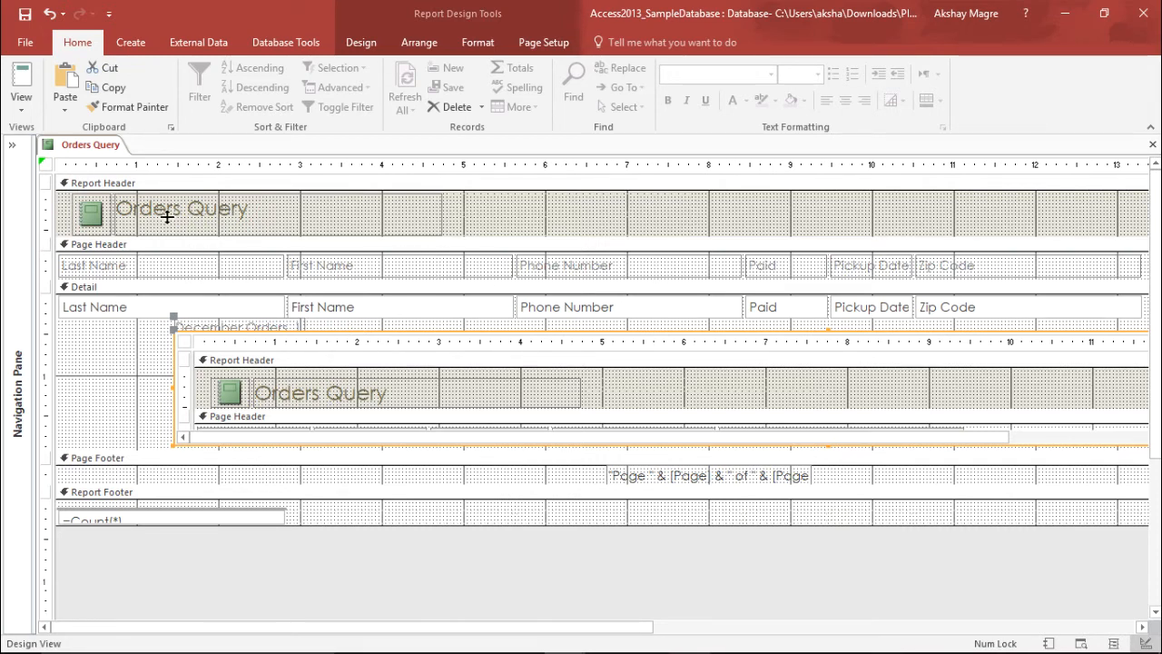
- Switch Orders Query to Report View and scroll through customers and their December Orders records
left_click(21, 82)
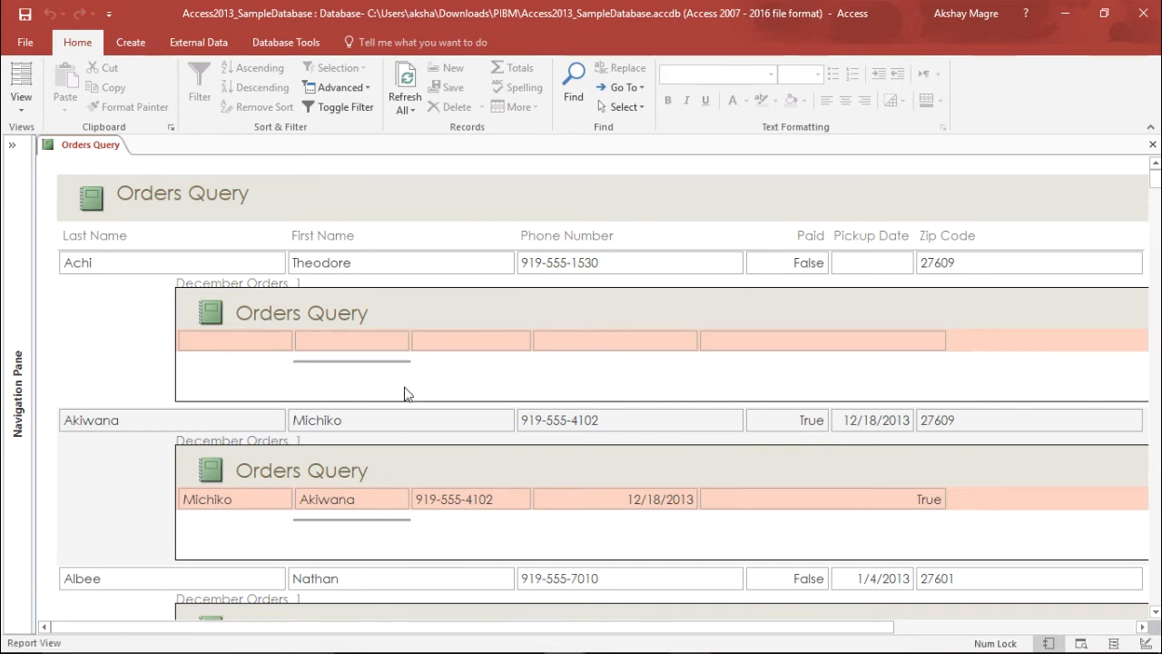
mouse_move(354, 494)
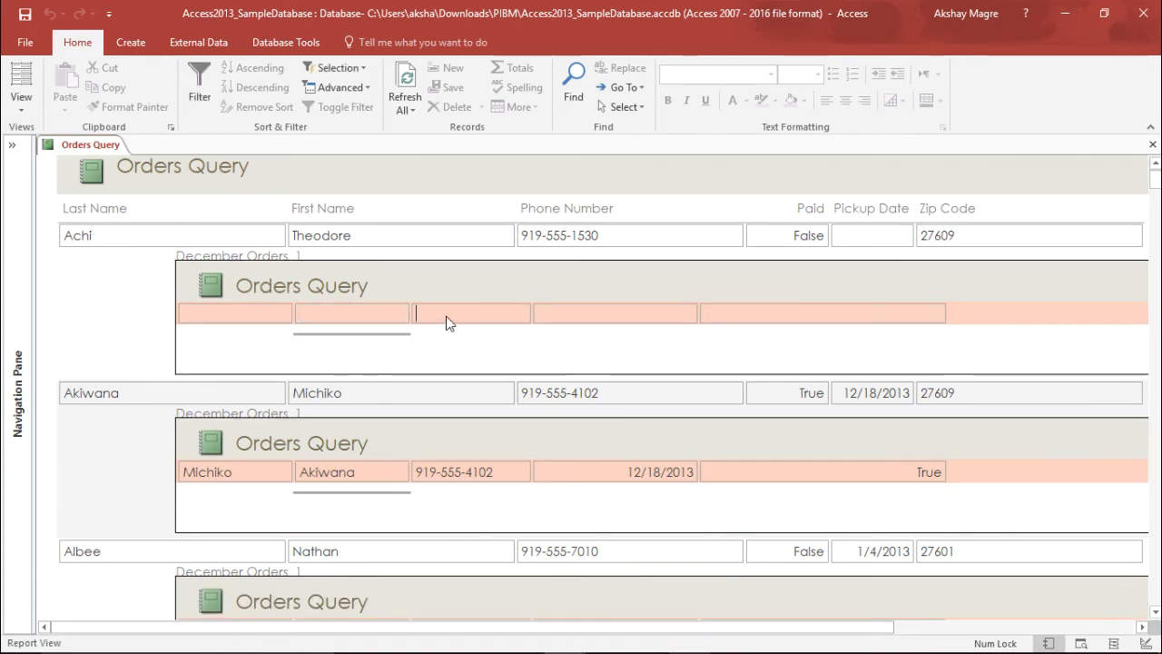
mouse_move(373, 350)
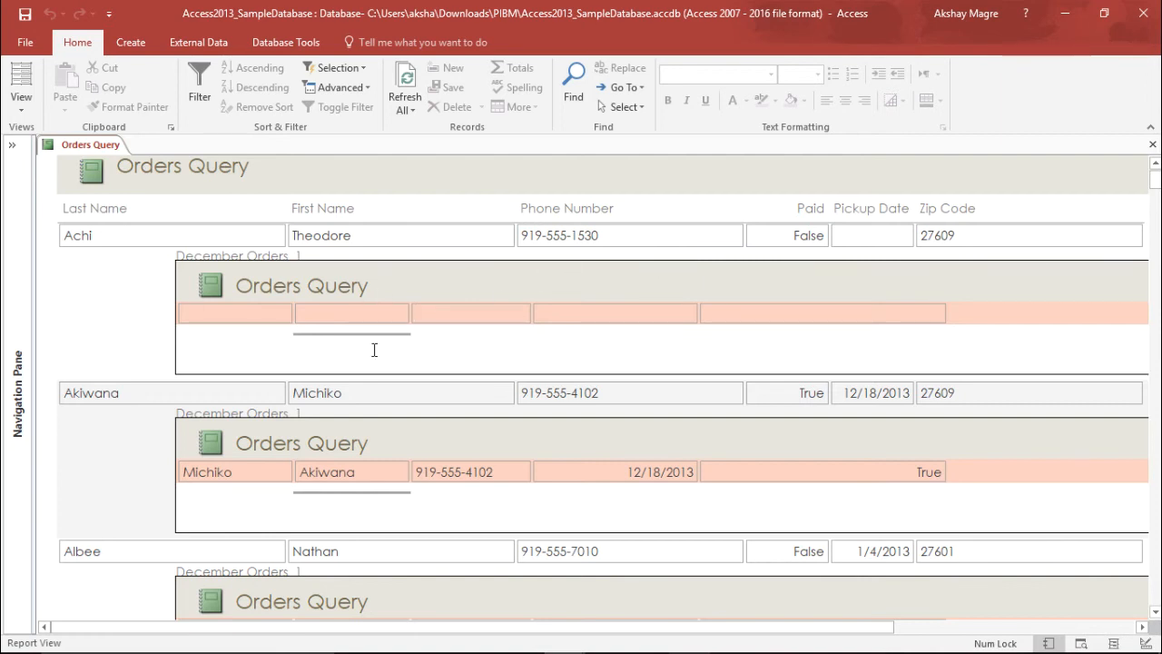
scroll("down", 3)
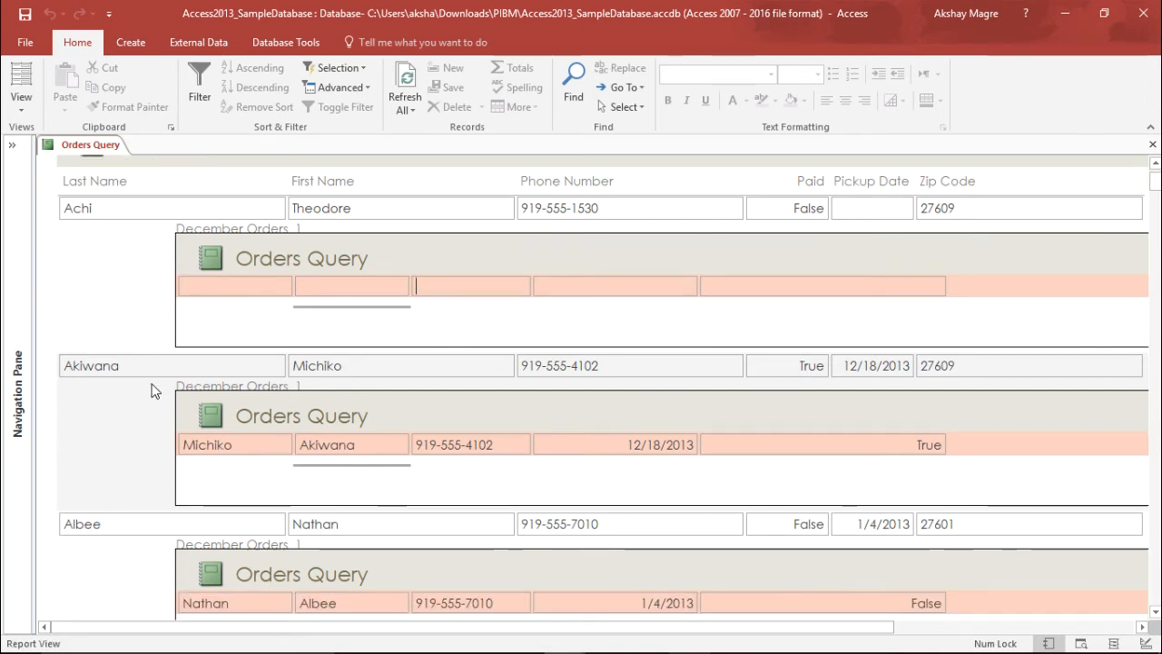
mouse_move(521, 470)
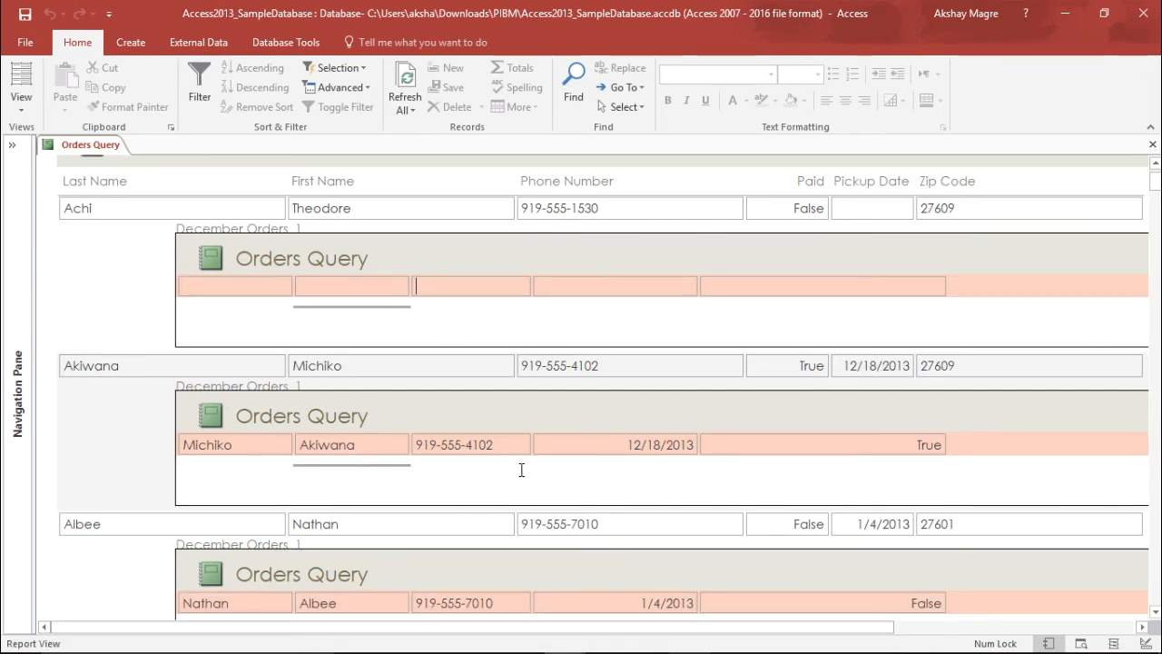
scroll("down", 3)
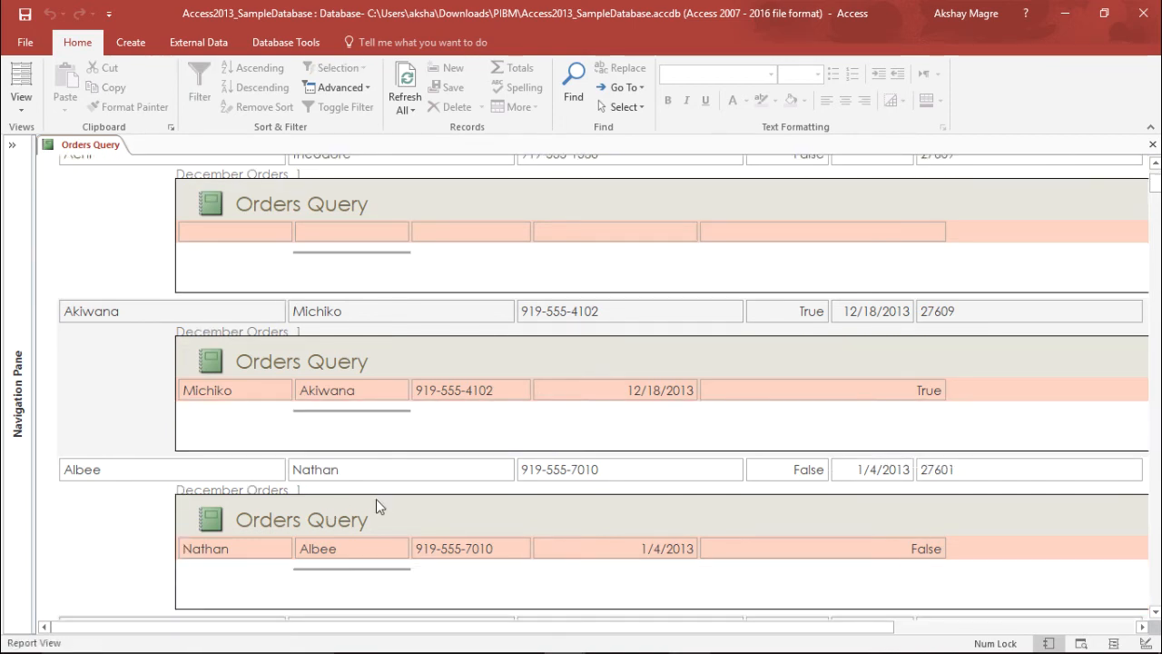
scroll("down", 3)
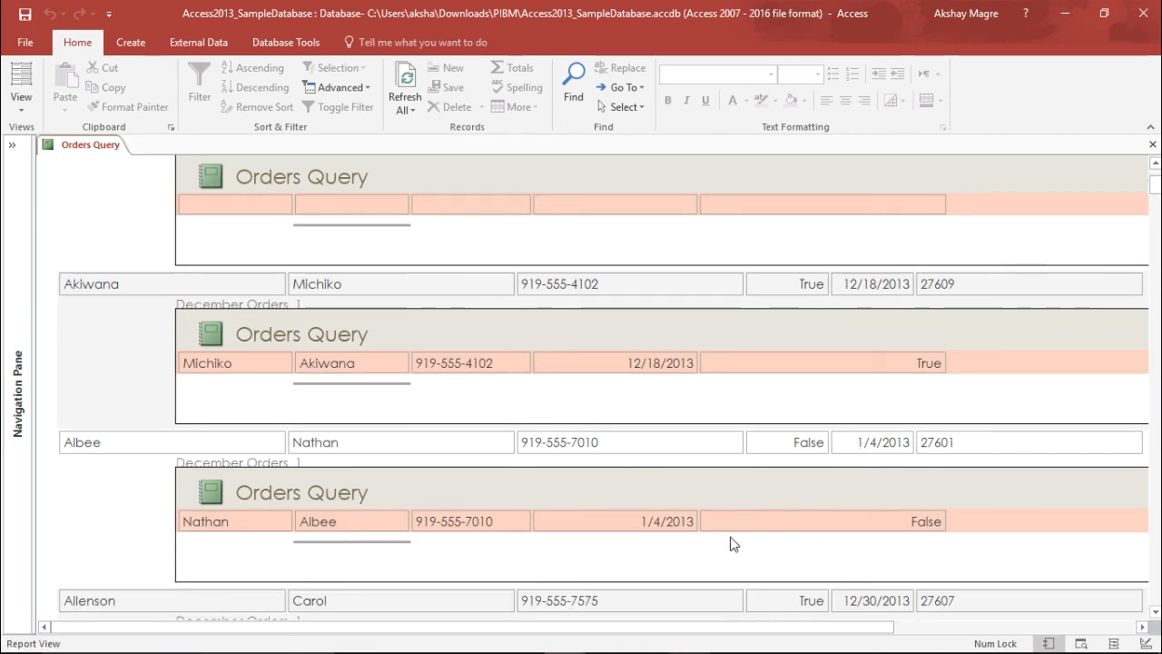
scroll("down", 3)
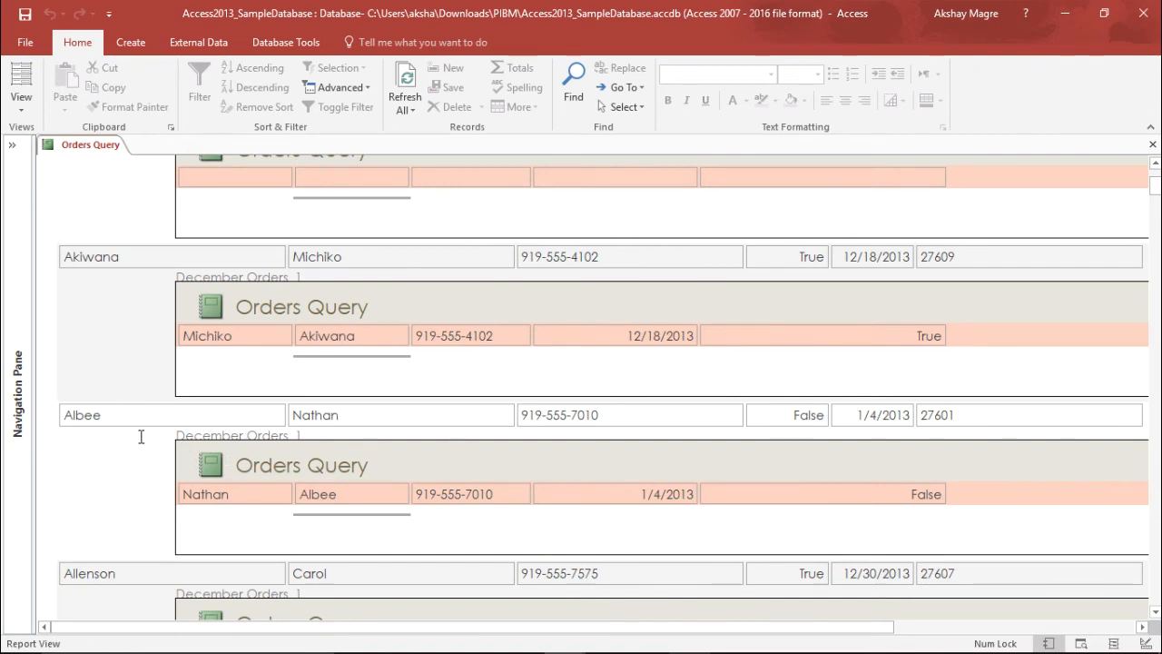
scroll("down", 3)
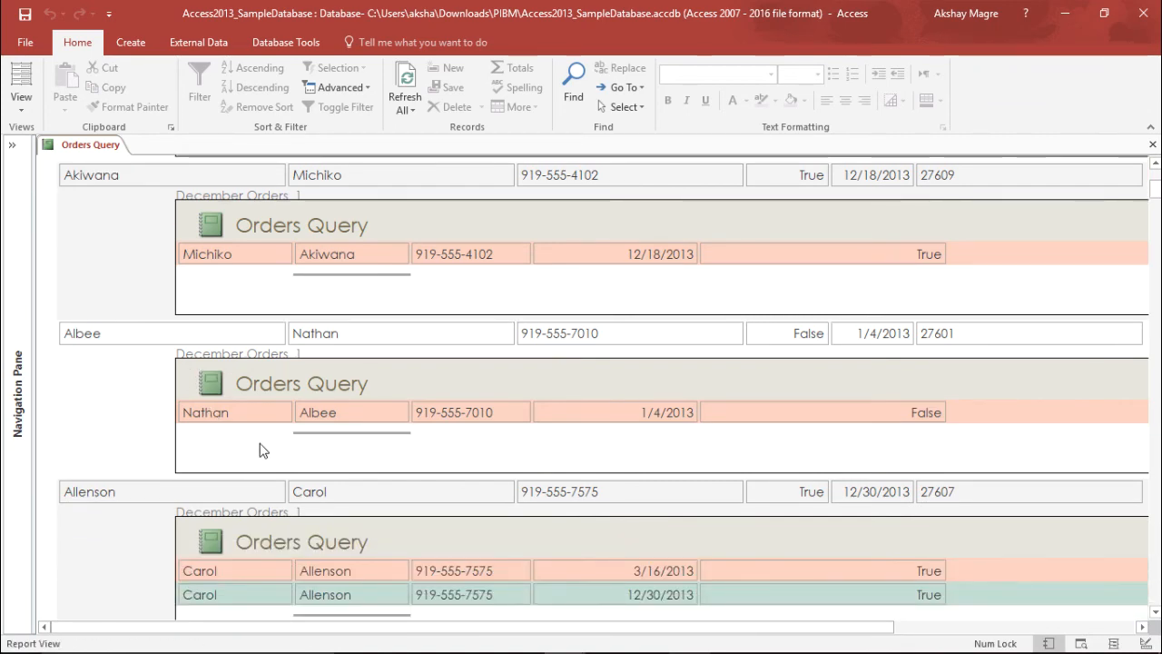